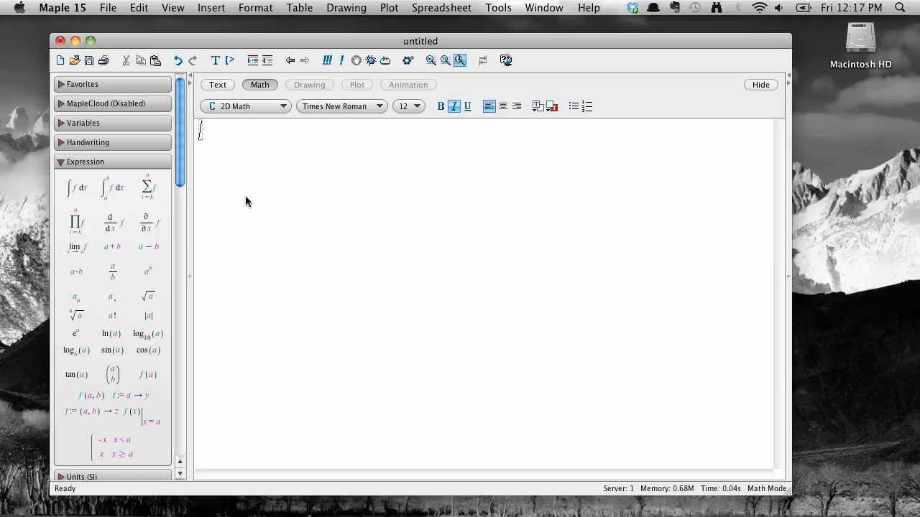
pyautogui.write('9999231231238')
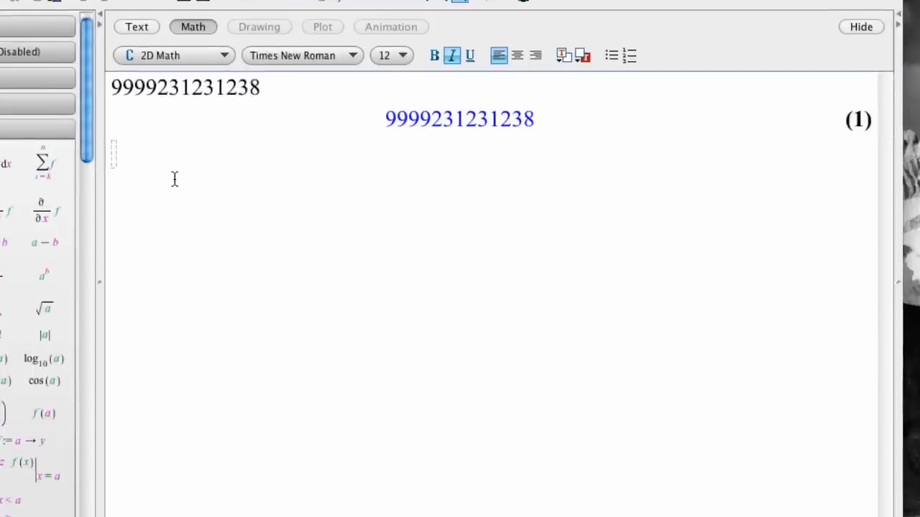
pyautogui.rightClick(489, 56)
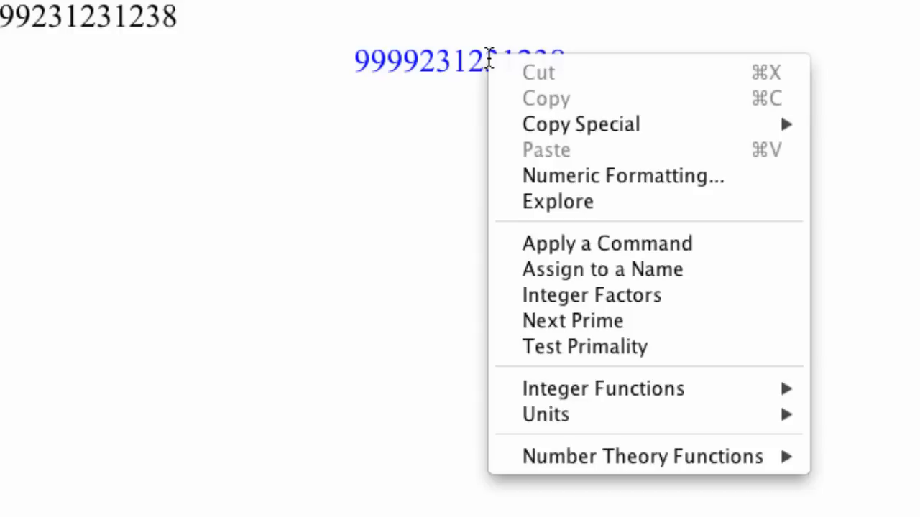
pyautogui.moveTo(519, 72)
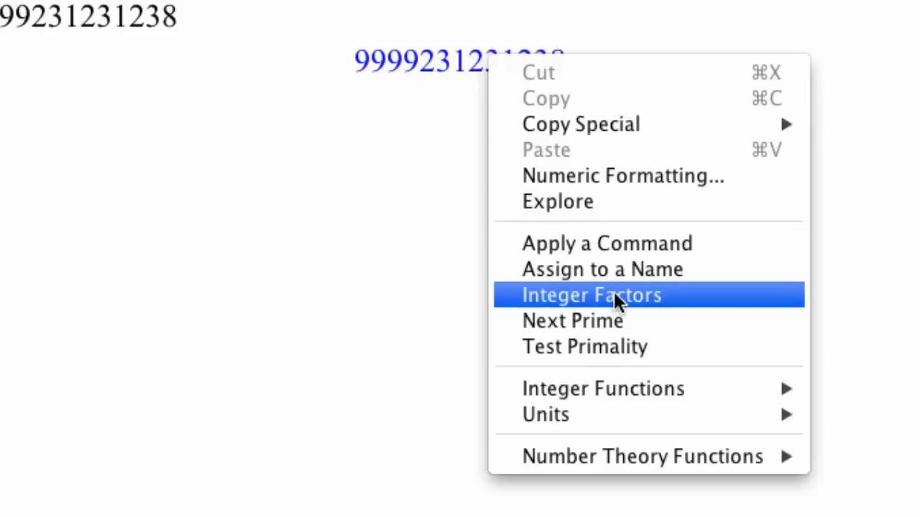
pyautogui.click(589, 296)
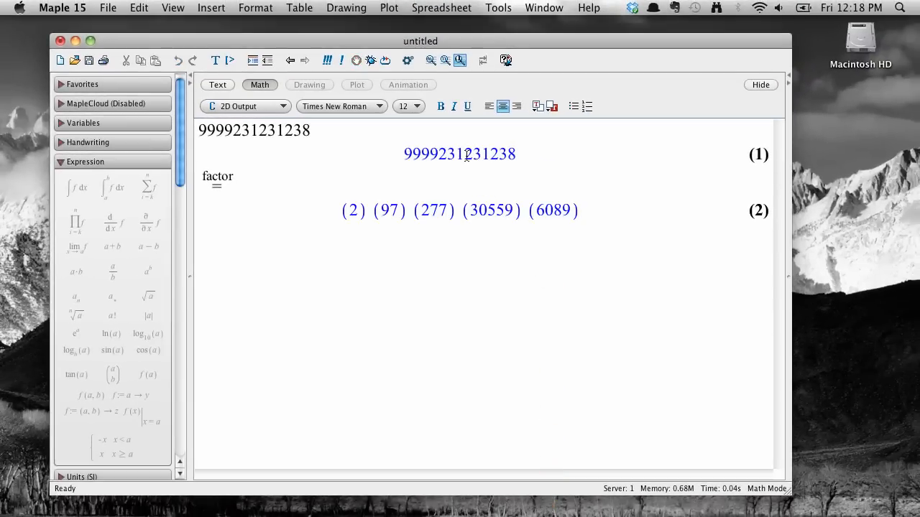
pyautogui.rightClick(465, 153)
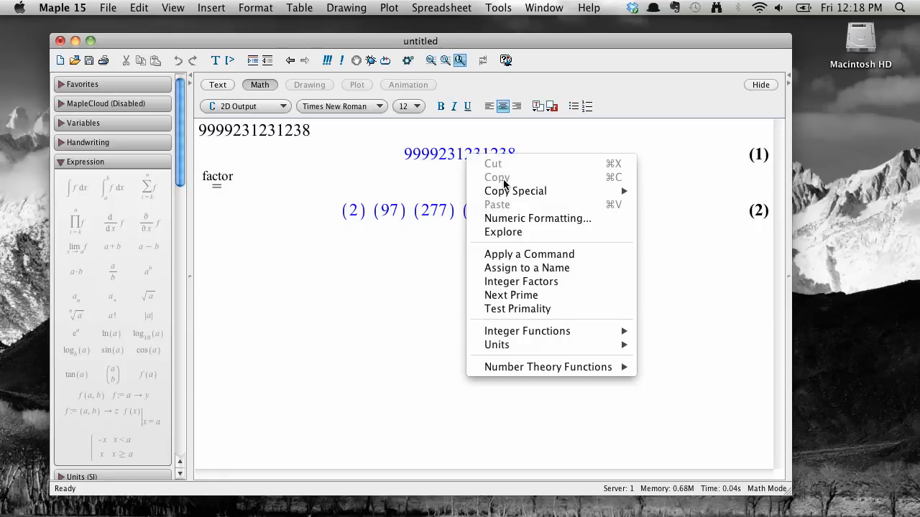
pyautogui.moveTo(518, 309)
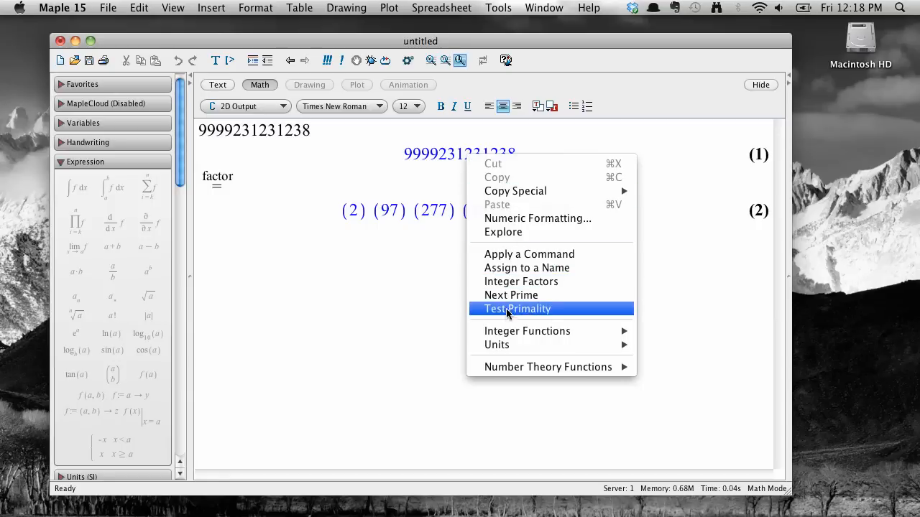
pyautogui.moveTo(515, 282)
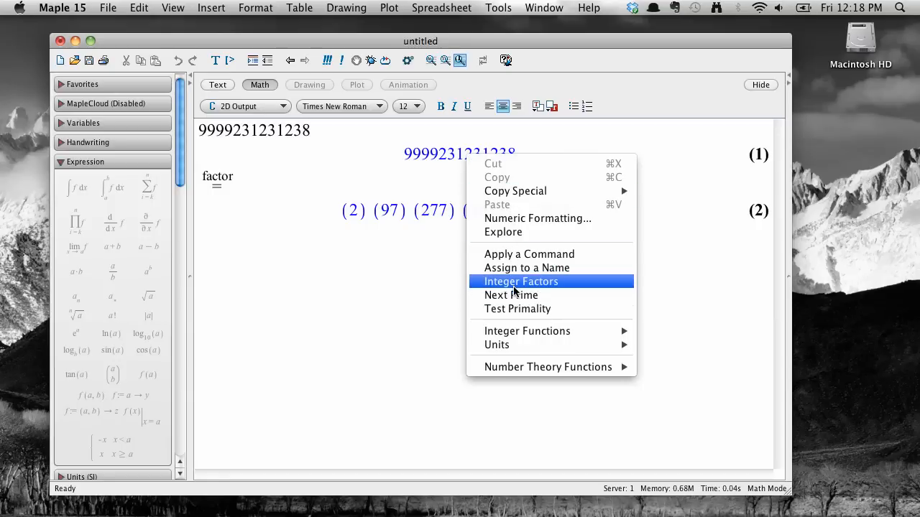
pyautogui.moveTo(526, 331)
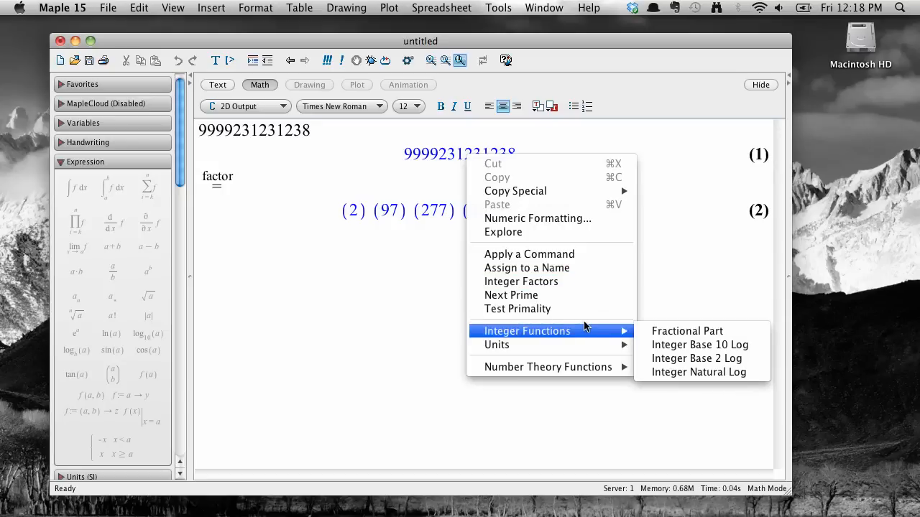
pyautogui.moveTo(549, 368)
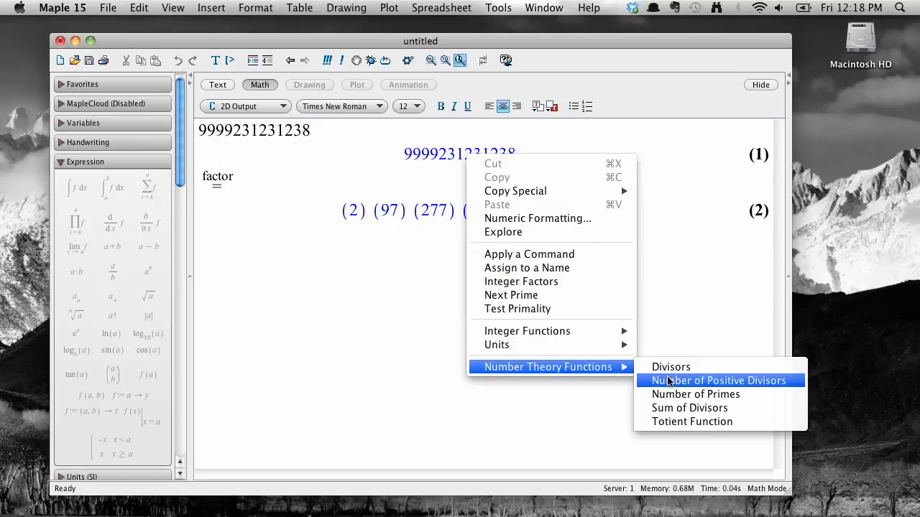
pyautogui.click(720, 379)
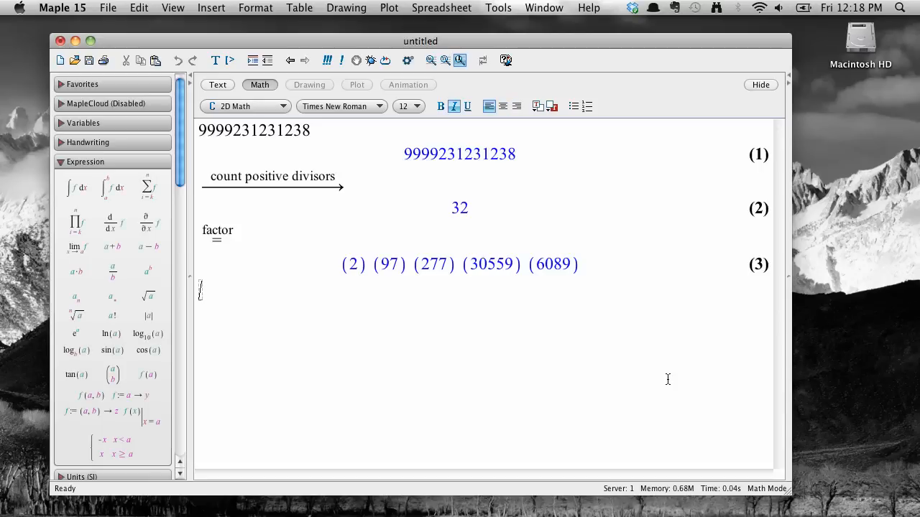
# - Enter (x+1)^10 and expand it into the full polynomial x^10 + 10x^9 + 45x^8 + ..
pyautogui.write('(x')
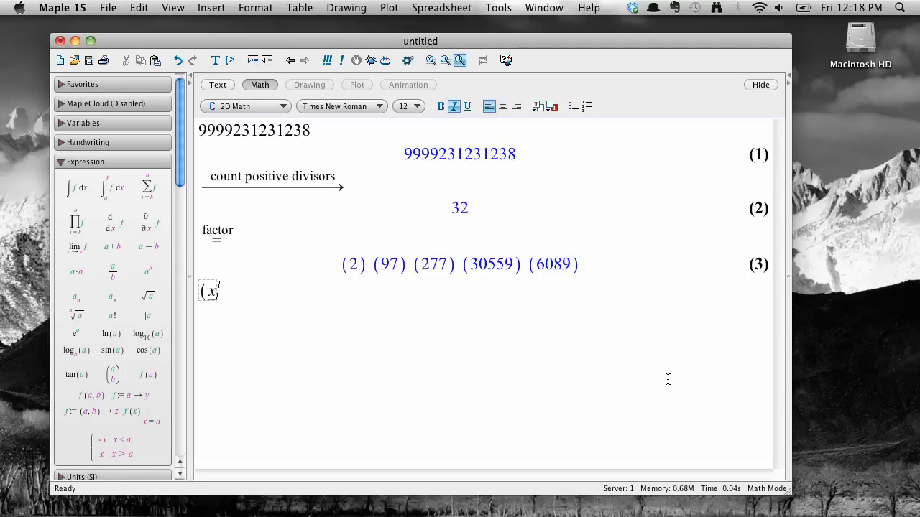
pyautogui.write('+ 1')
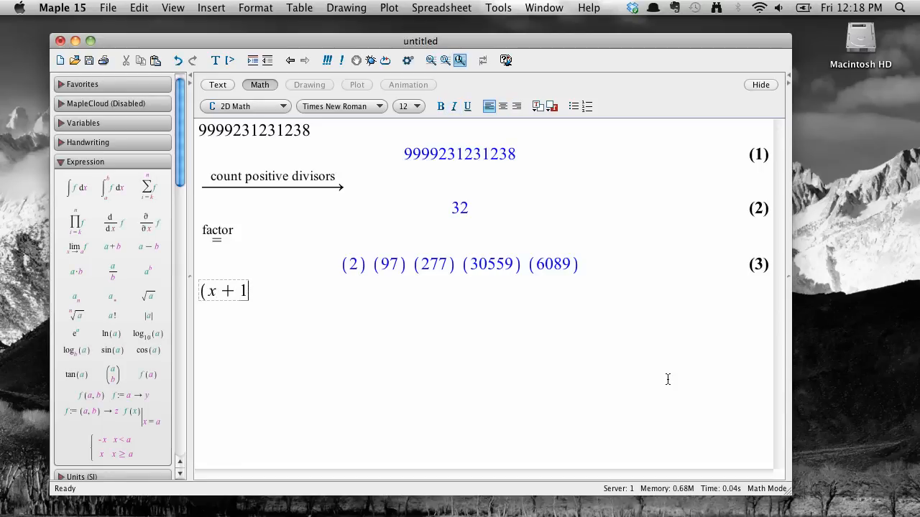
pyautogui.write('10')
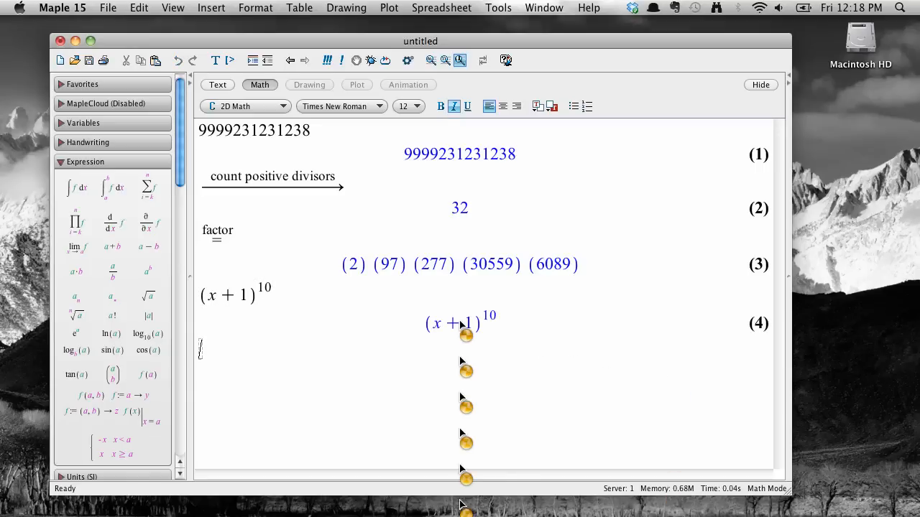
pyautogui.rightClick(460, 324)
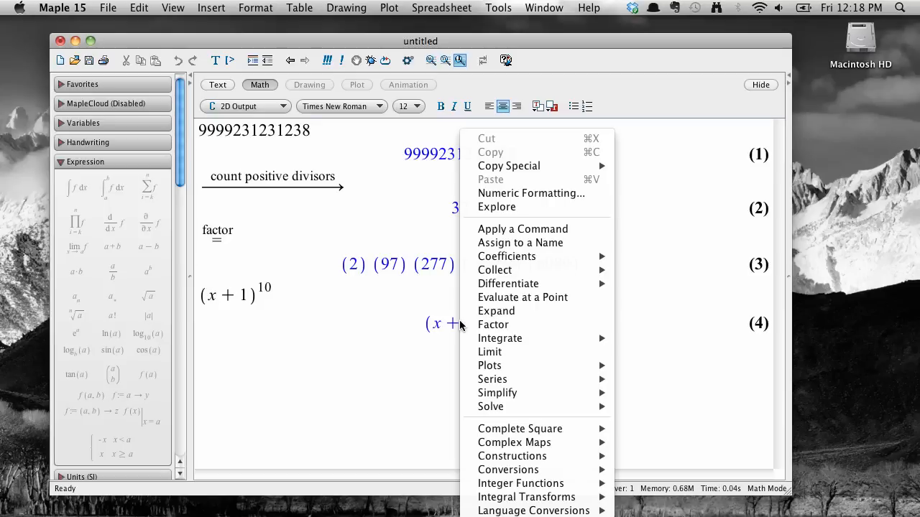
pyautogui.moveTo(496, 310)
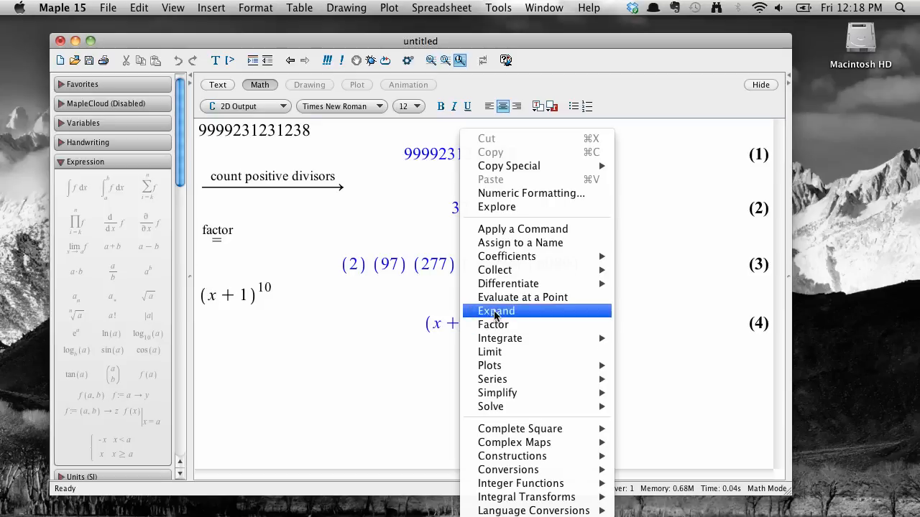
pyautogui.click(496, 311)
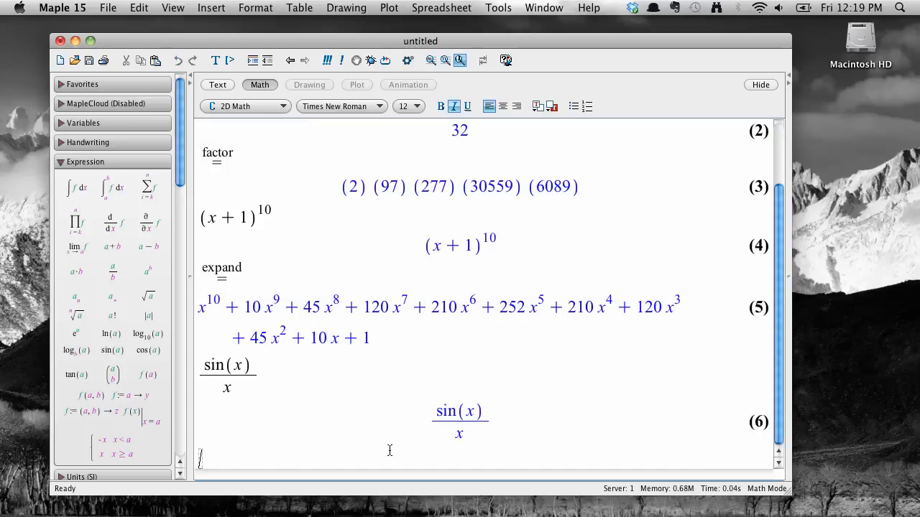
# - Take the limit of sin(x)/x at limit point 0, yielding 1
pyautogui.rightClick(460, 422)
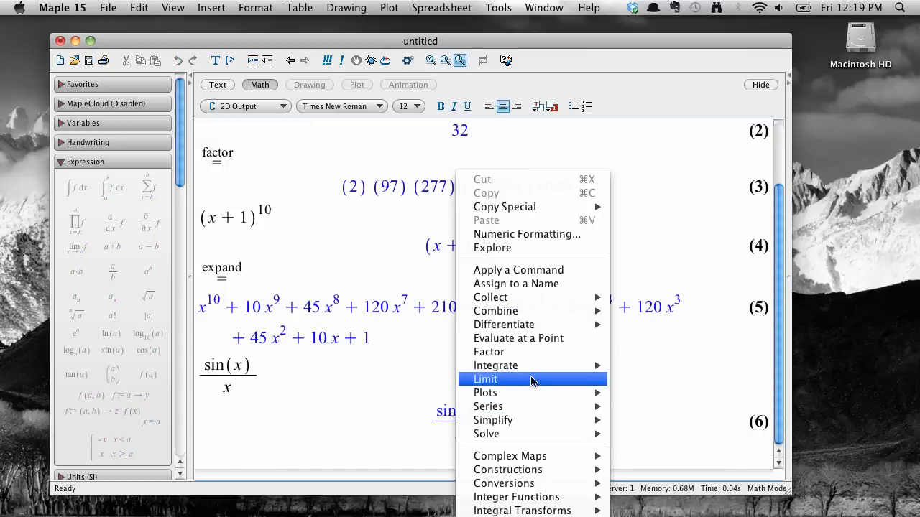
pyautogui.click(486, 379)
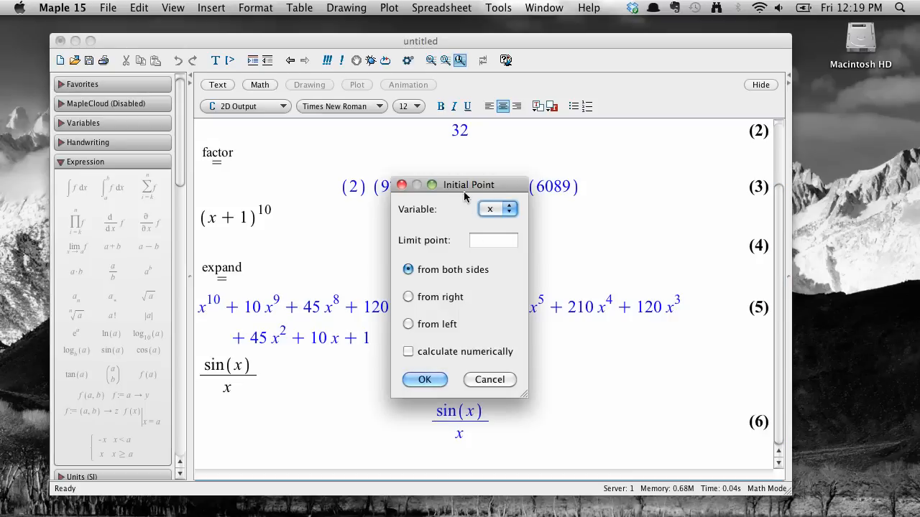
pyautogui.moveTo(466, 189)
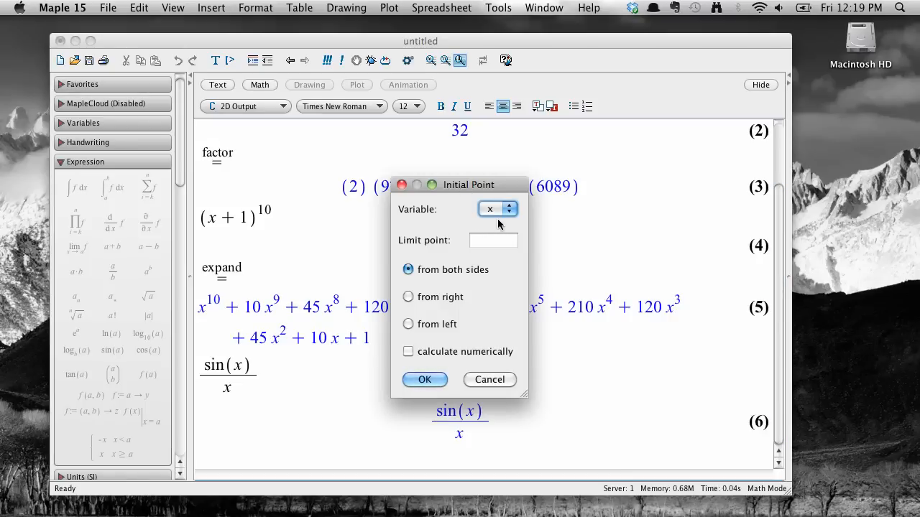
pyautogui.write('0')
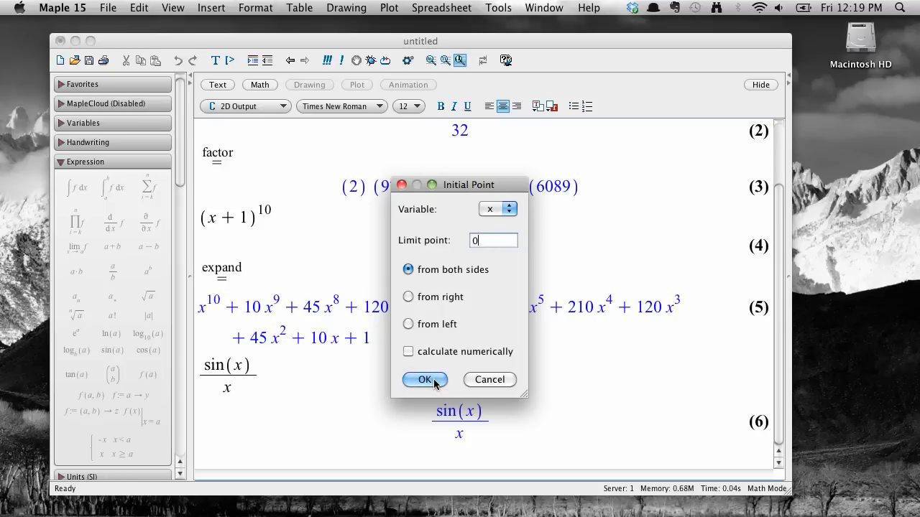
pyautogui.click(424, 379)
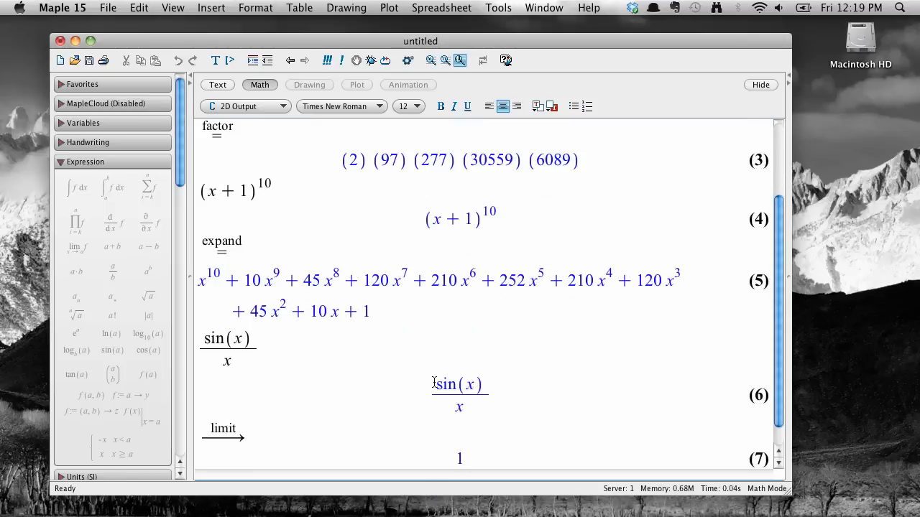